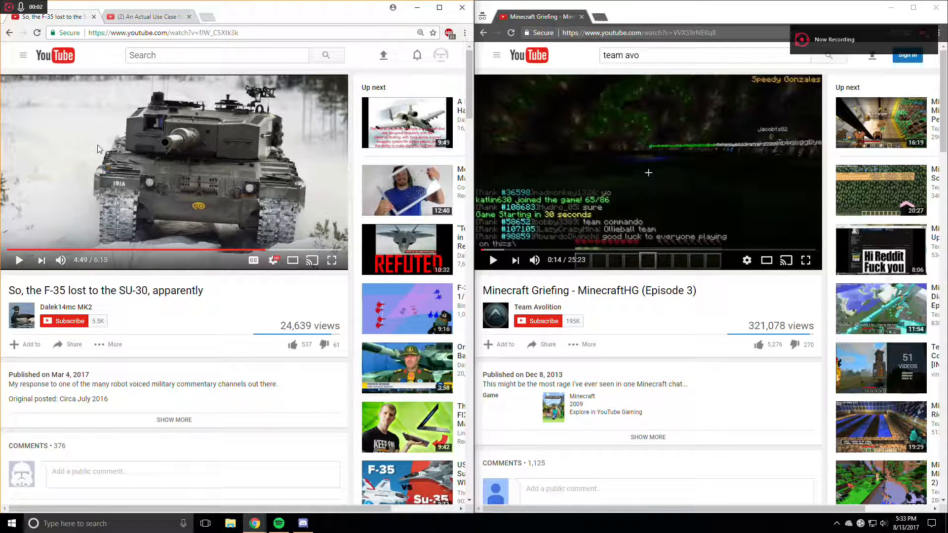
pyautogui.moveTo(245, 119)
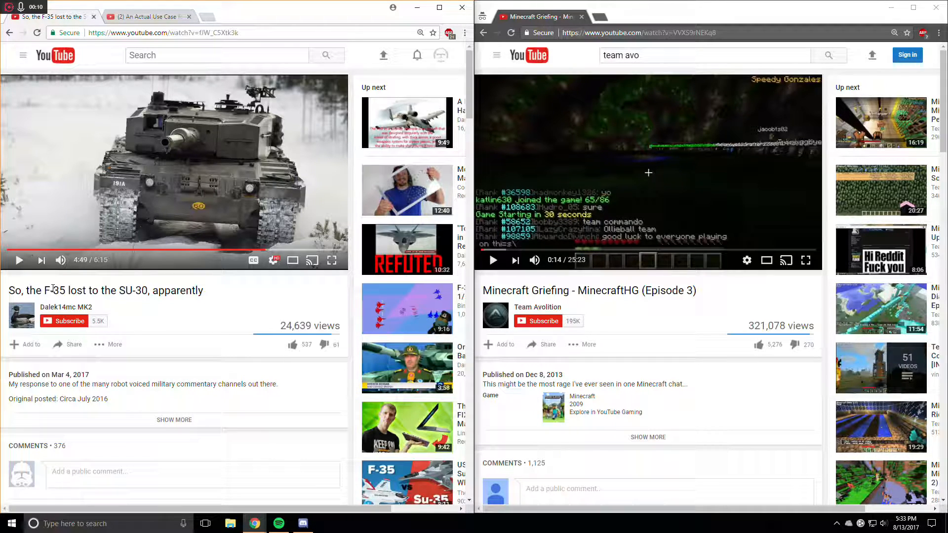
# Step: Highlight the number in the F-35 title and look over the Minecraft video's details
pyautogui.doubleClick(57, 291)
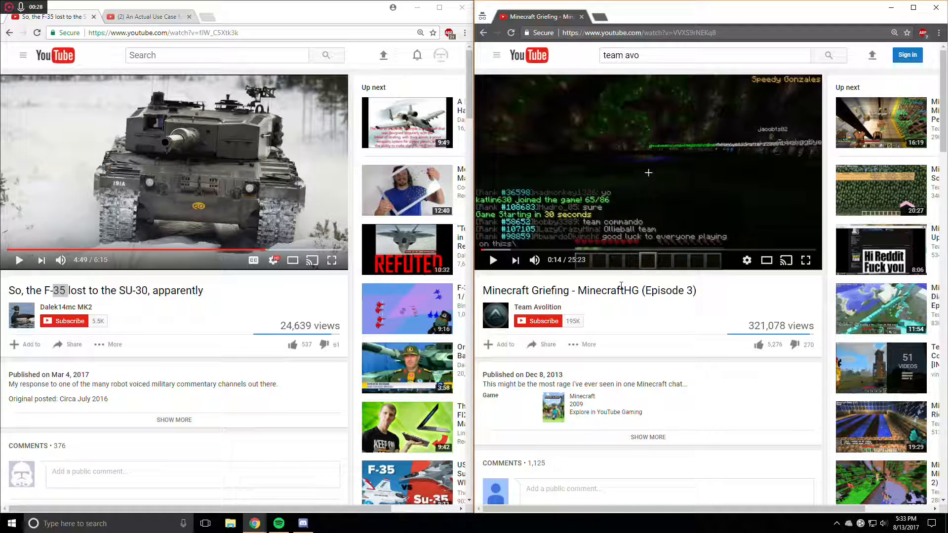
pyautogui.scroll(-3)
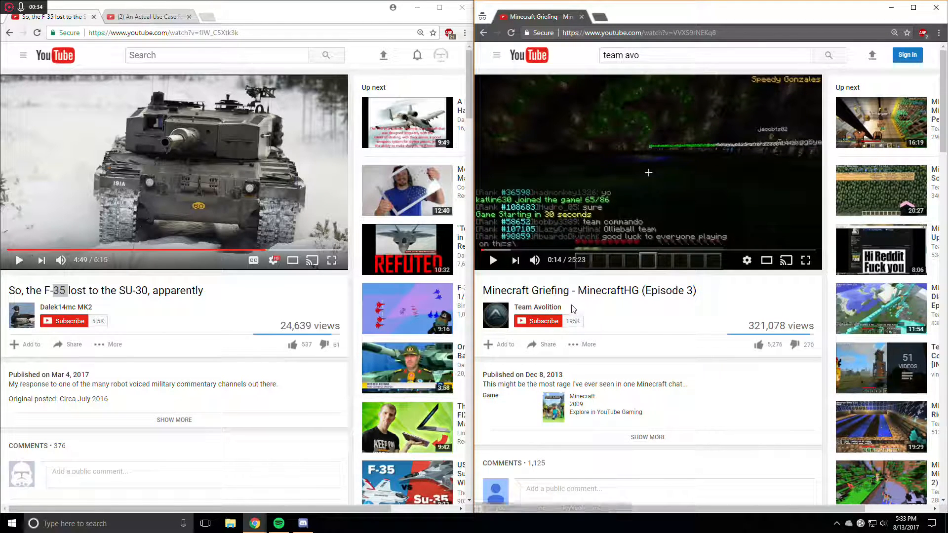
pyautogui.doubleClick(548, 306)
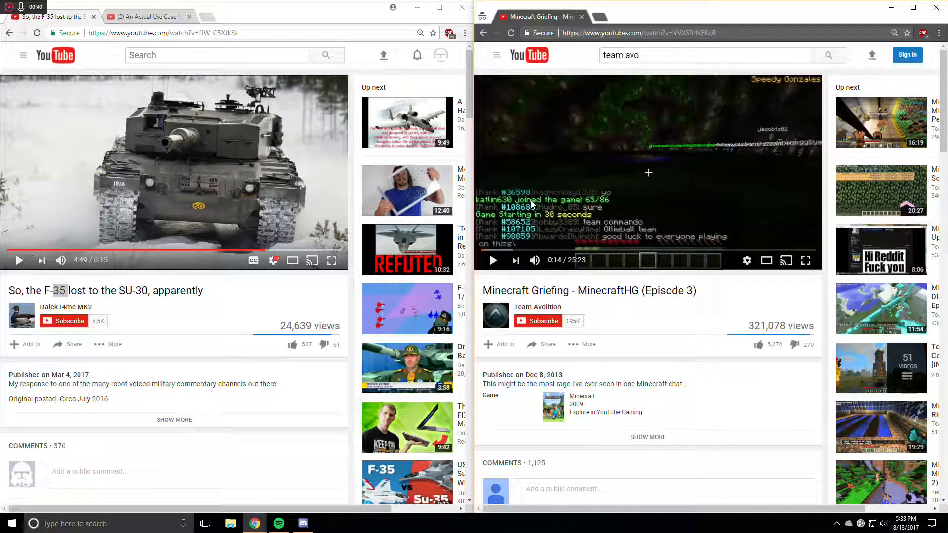
# Step: Play the Minecraft griefing video, resume the F-35 video, then play the Minecraft one again
pyautogui.click(494, 259)
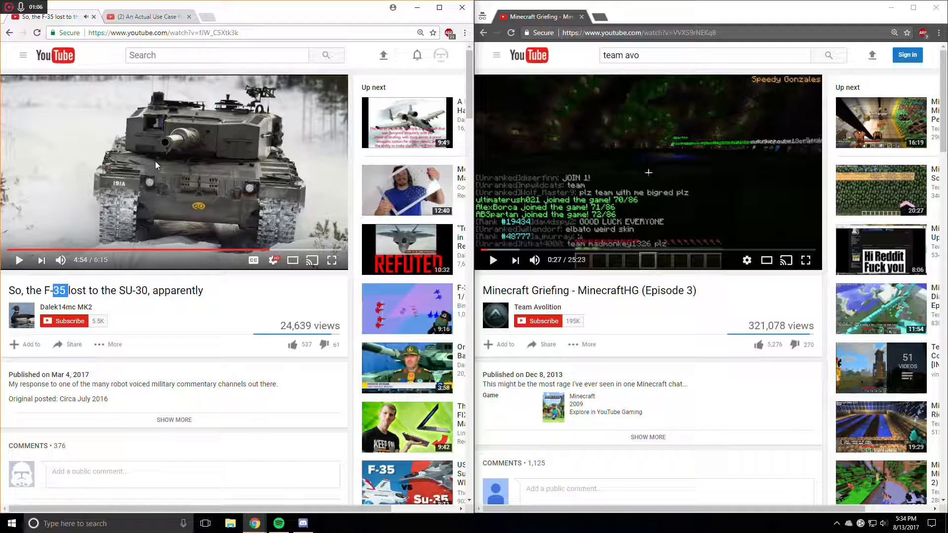
pyautogui.moveTo(185, 183)
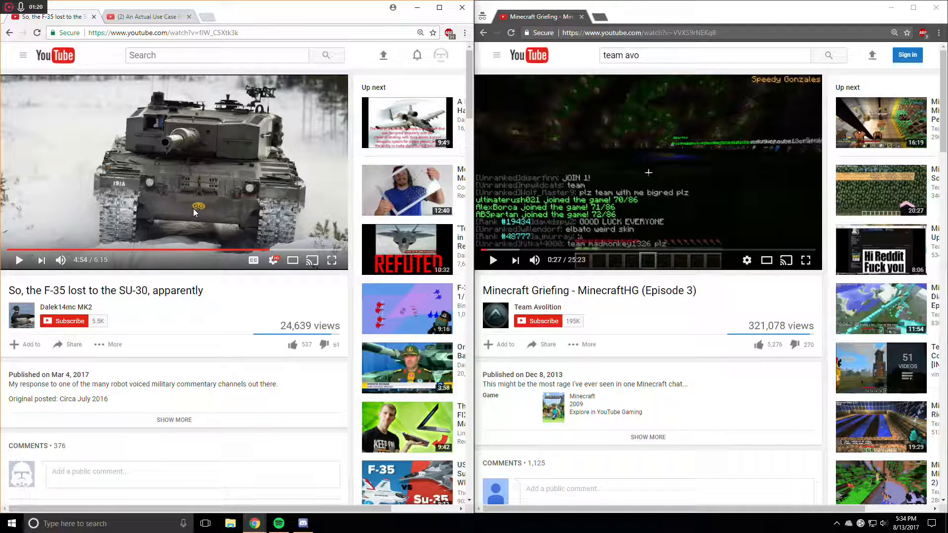
pyautogui.moveTo(217, 219)
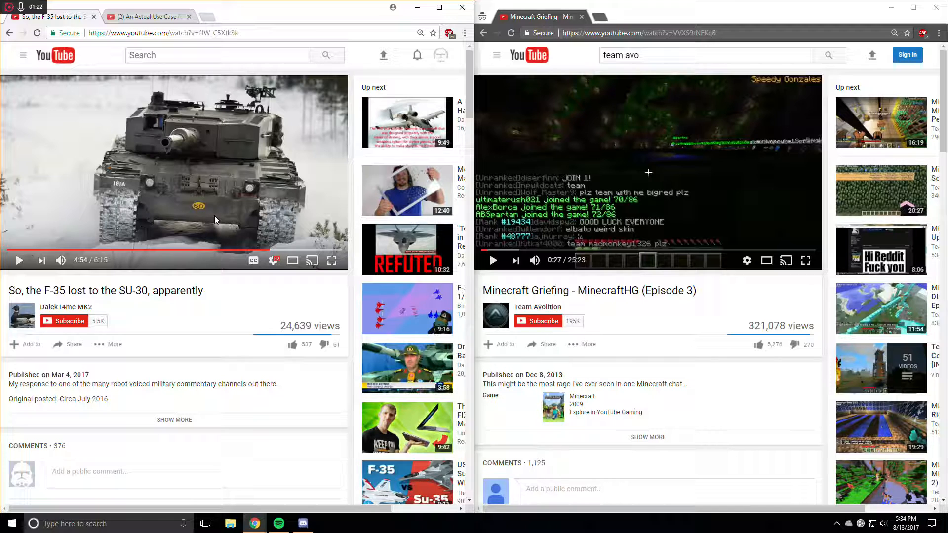
pyautogui.moveTo(204, 231)
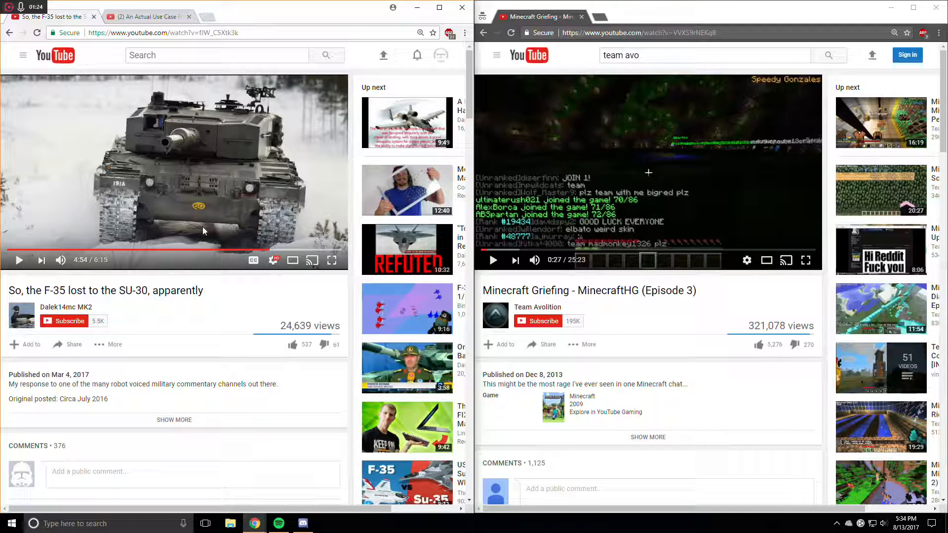
pyautogui.click(19, 260)
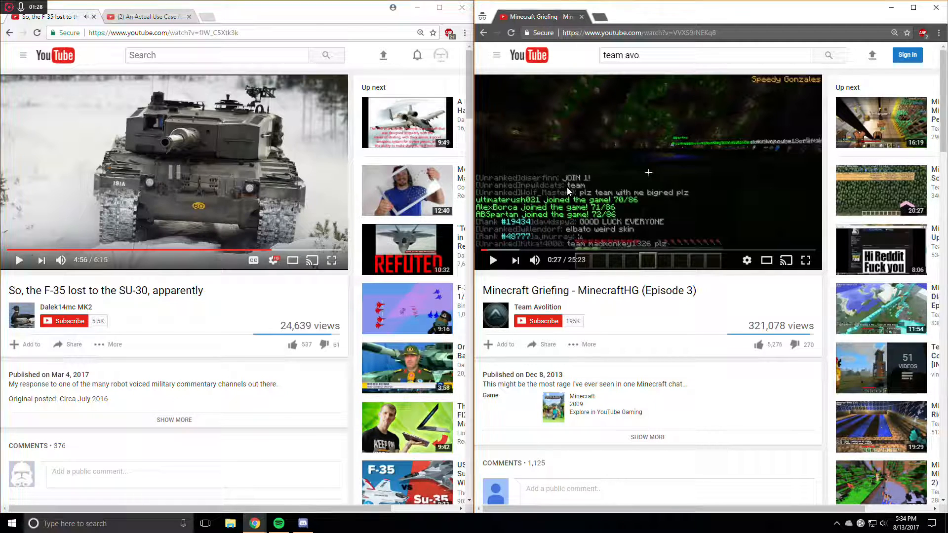
pyautogui.click(494, 260)
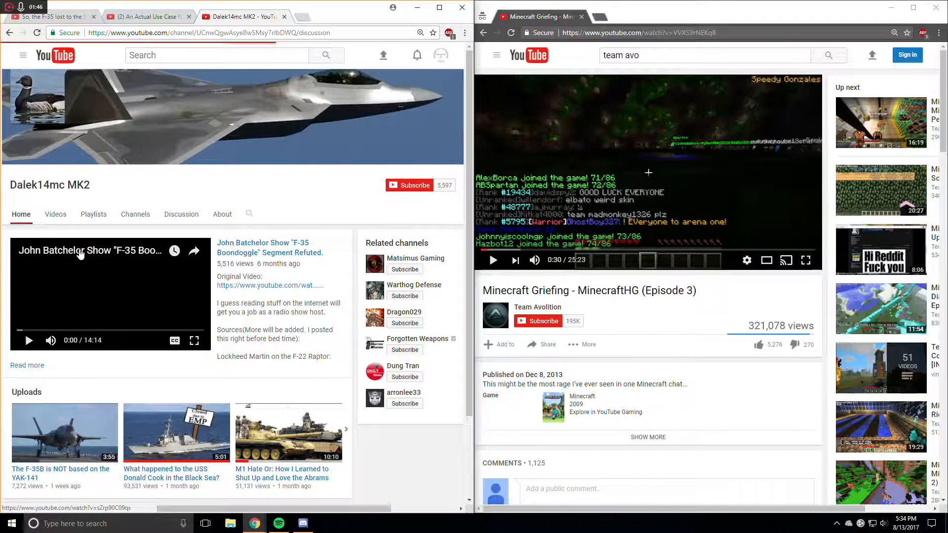
# Step: Browse the Dalek14mc MK2 channel's Discussion comments and return to its Home page
pyautogui.click(181, 215)
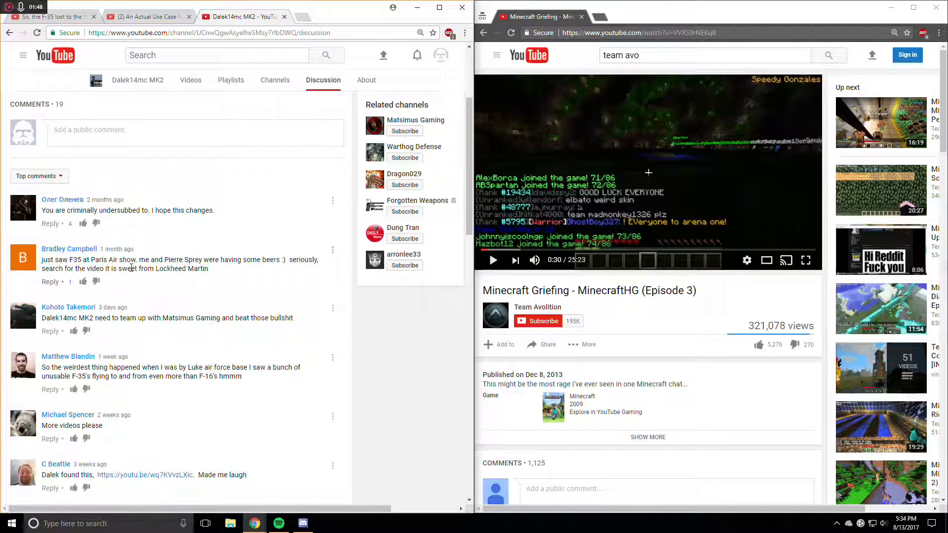
pyautogui.scroll(-3)
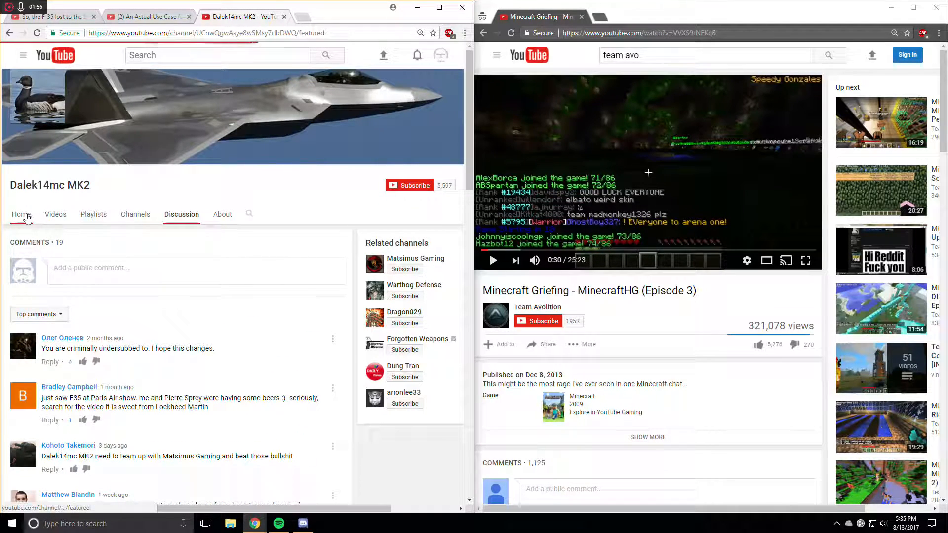
pyautogui.click(21, 214)
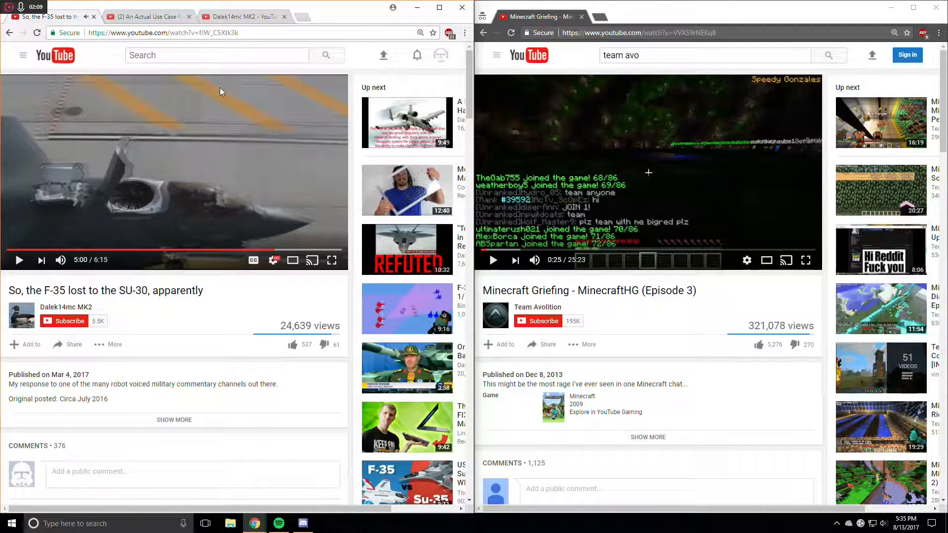
# Step: Toggle playback of the F-35 video beside the Minecraft video
pyautogui.click(20, 260)
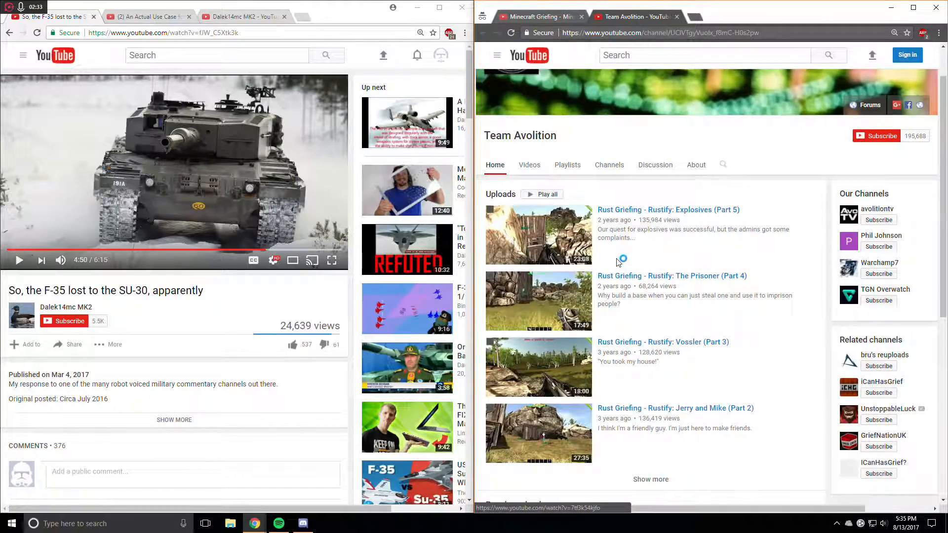
# Step: Scroll through the Team Avolition channel's uploads
pyautogui.scroll(-3)
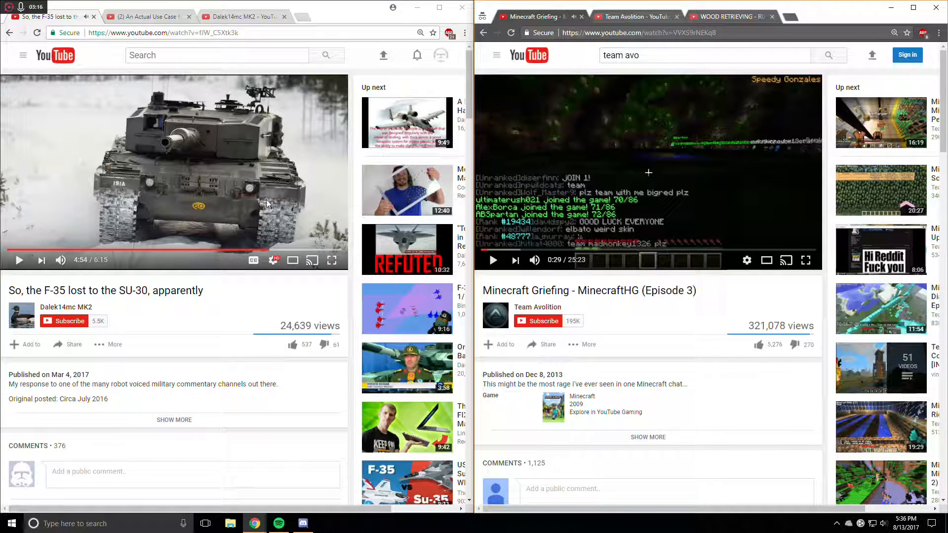
pyautogui.moveTo(314, 171)
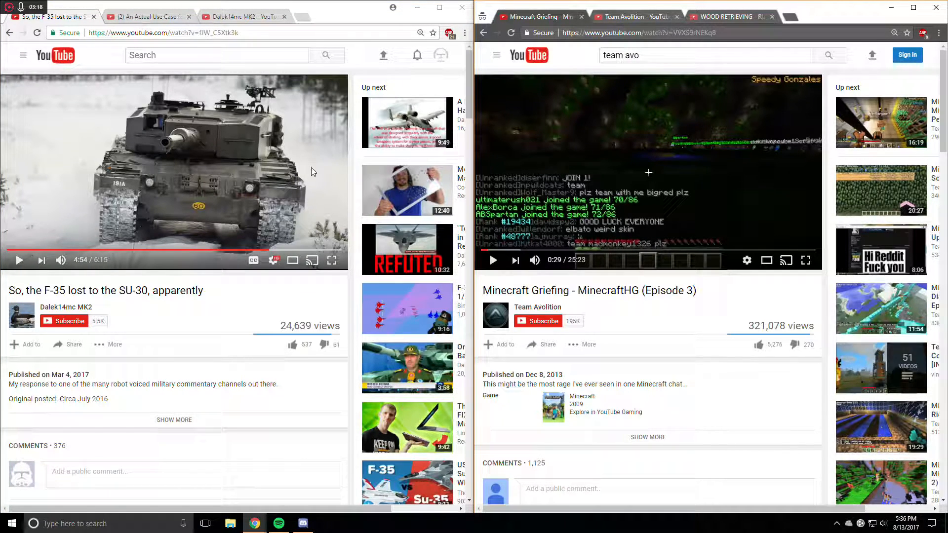